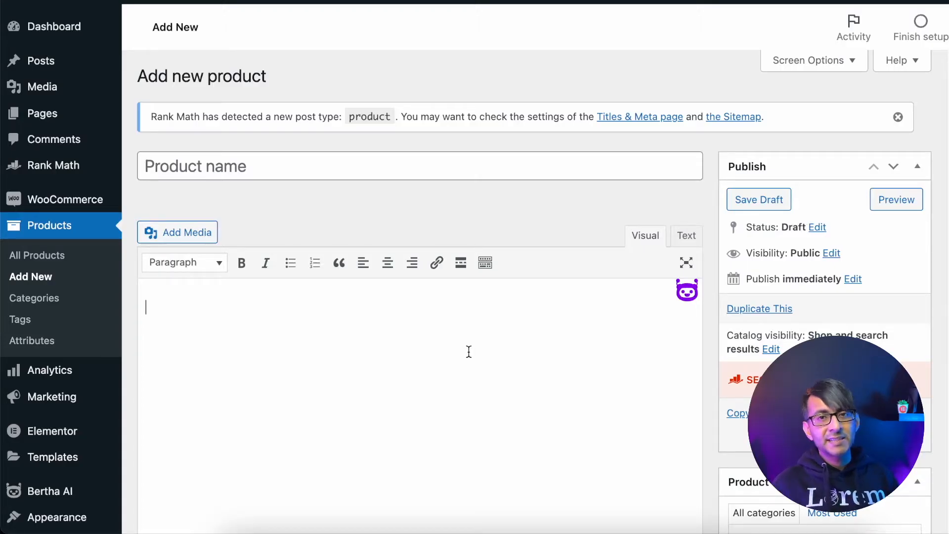
mouse_move(329, 235)
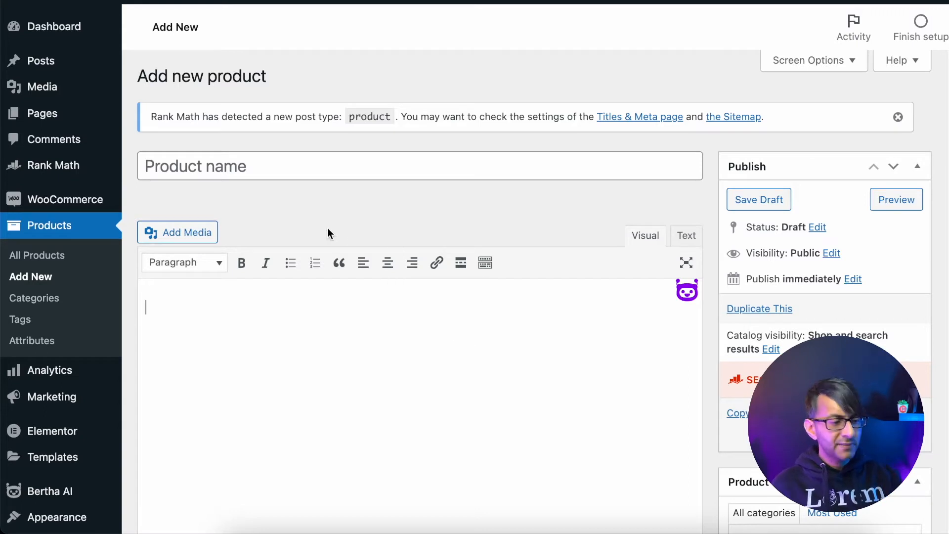
Step: Enter 'Consulting Course 1 Hour Session' as the new product's name
left_click(400, 166)
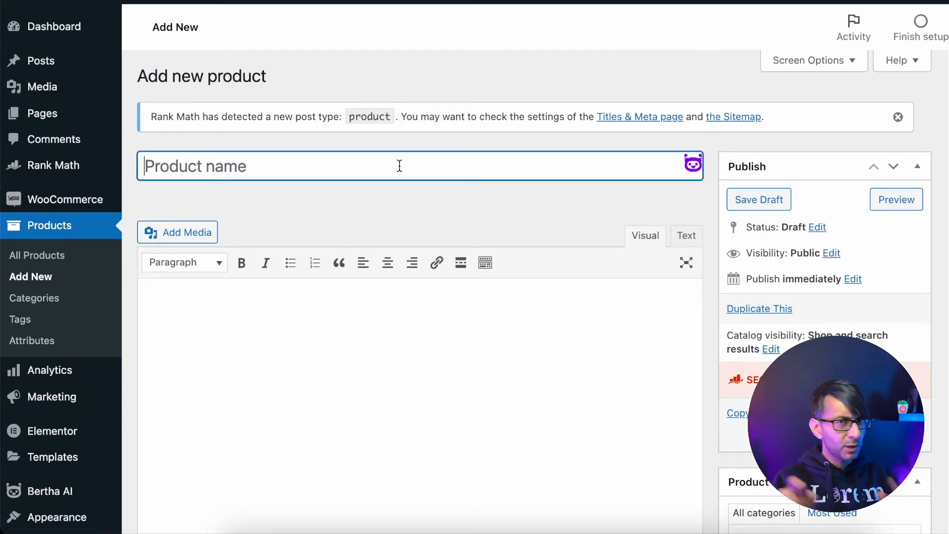
type("Consulting Course 1 Hour Session")
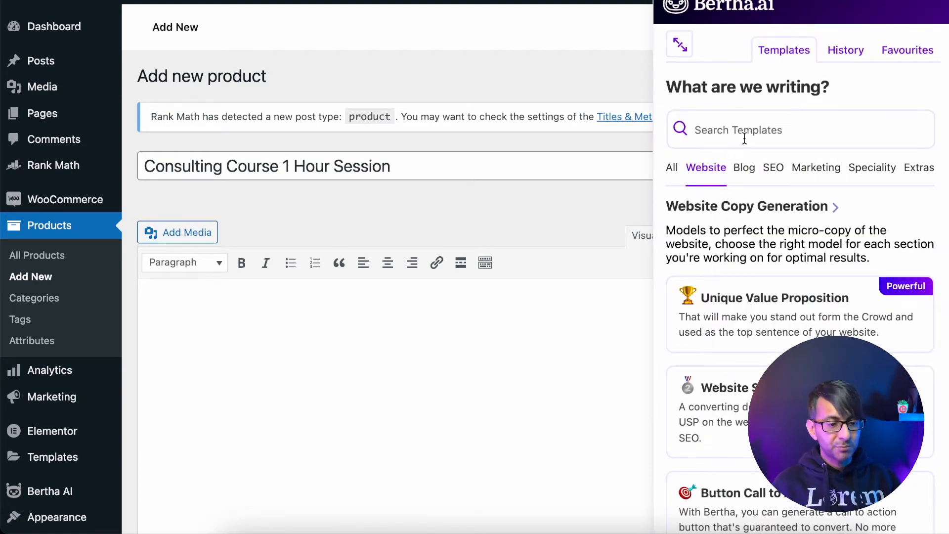
Step: Search the Bertha AI templates for 'prod' to find Product/Service Description
type("prod")
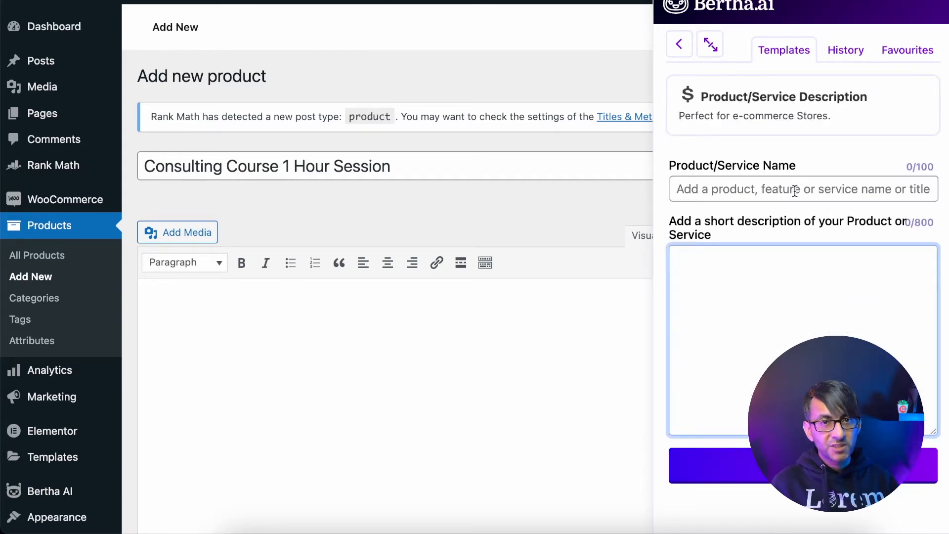
Step: Enter 'Consulting Course 1 Hour Session' as the Bertha Product/Service Name
type("Consulting Course 1 Hour Session")
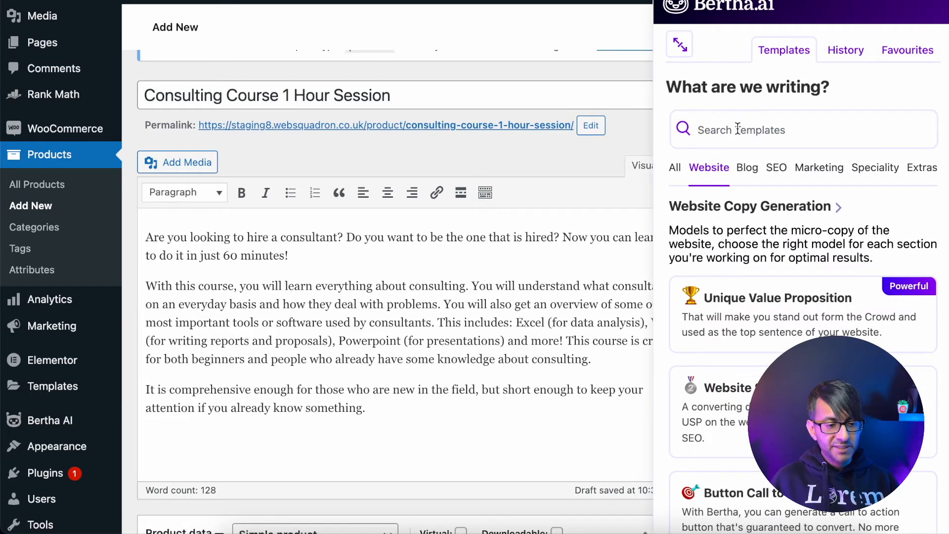
Step: Search Bertha templates for 'product' and choose the Service/Product Benefit List template
type("product")
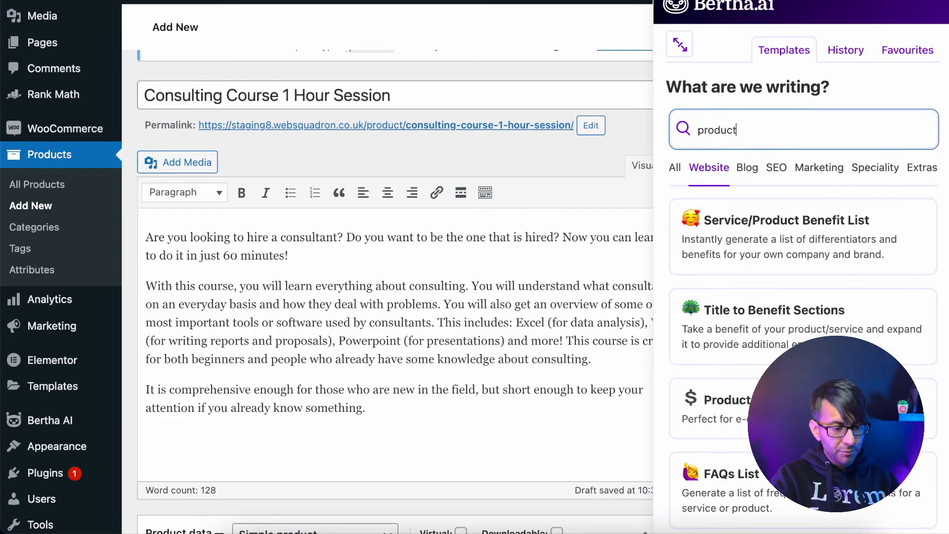
mouse_move(802, 237)
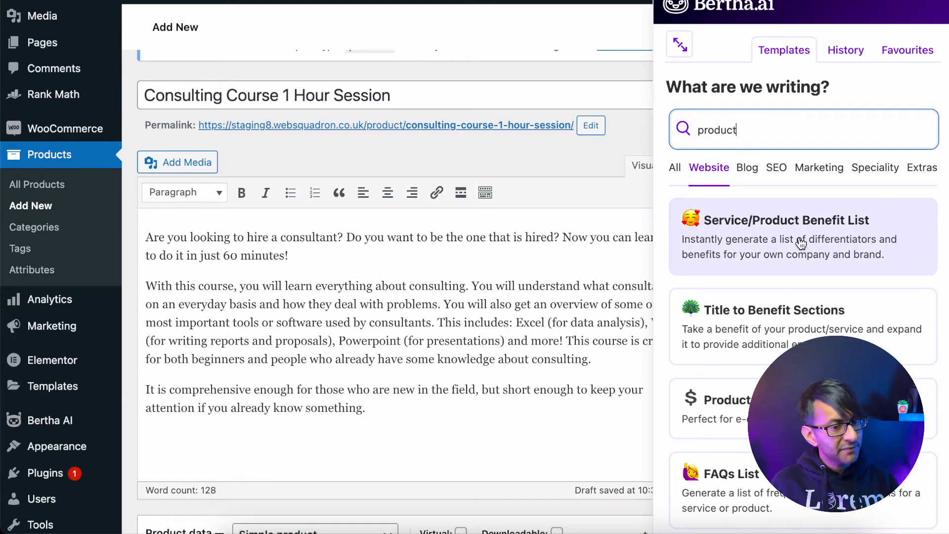
left_click(800, 236)
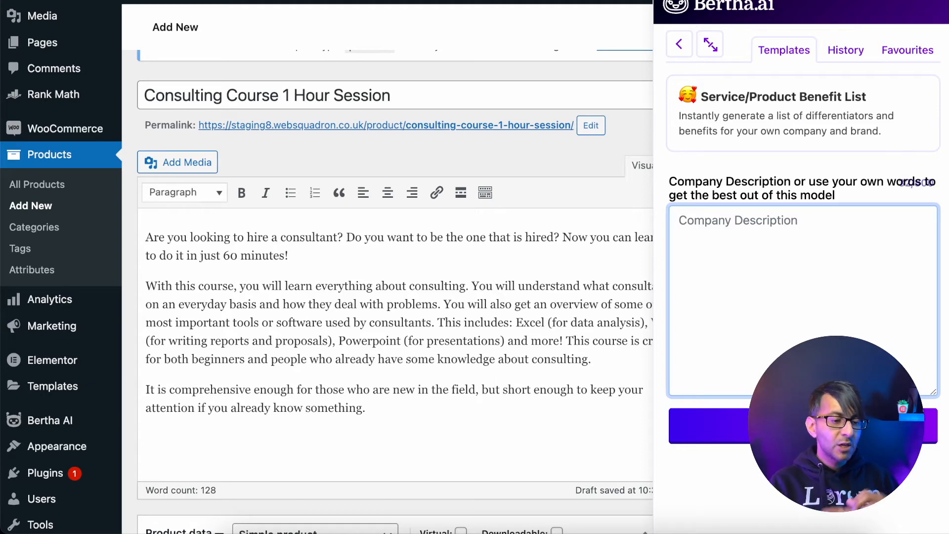
Step: Enter 'Consulting Course 1 Hour Session' as the Bertha company description
type("Consulting Course 1 Hour Session")
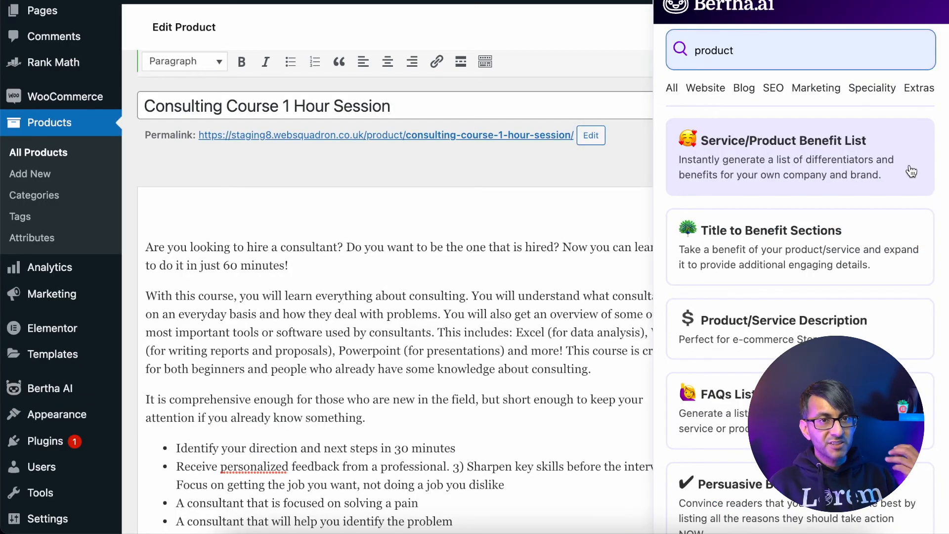
scroll("down", 3)
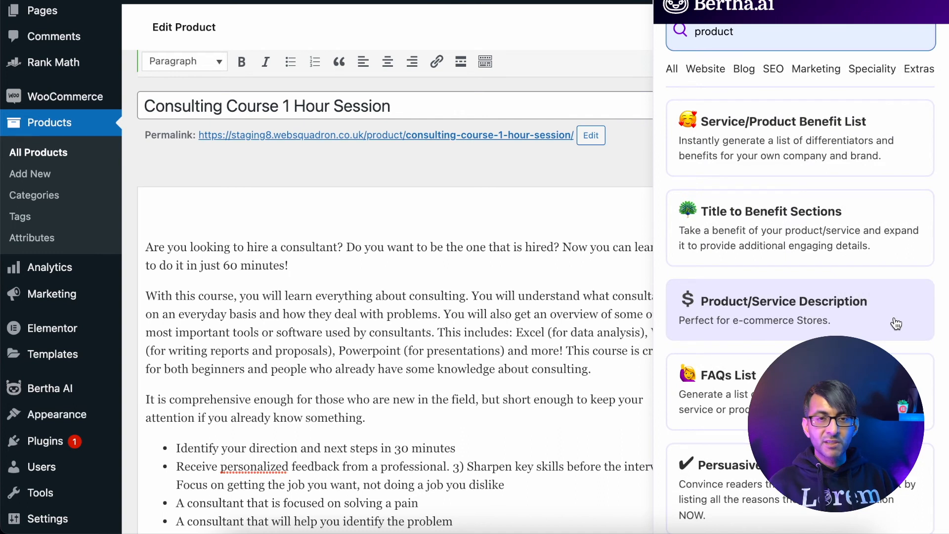